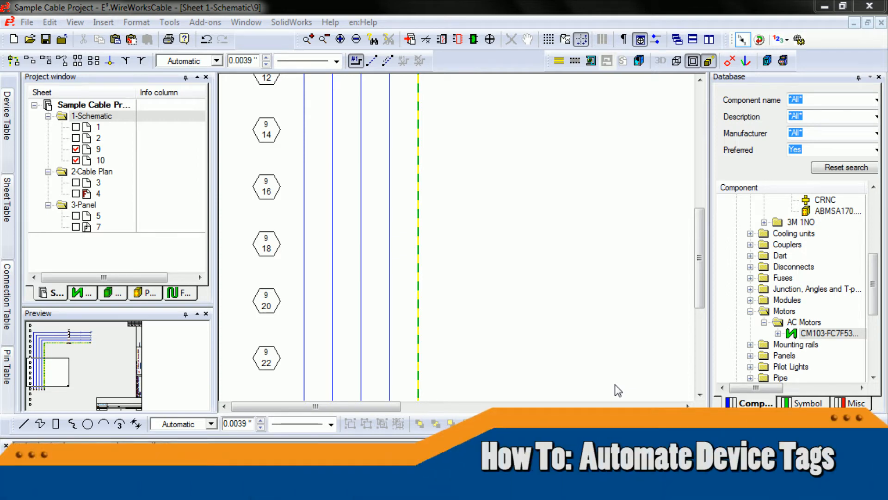
{"action": "mouse_move", "coordinate": [585, 381]}
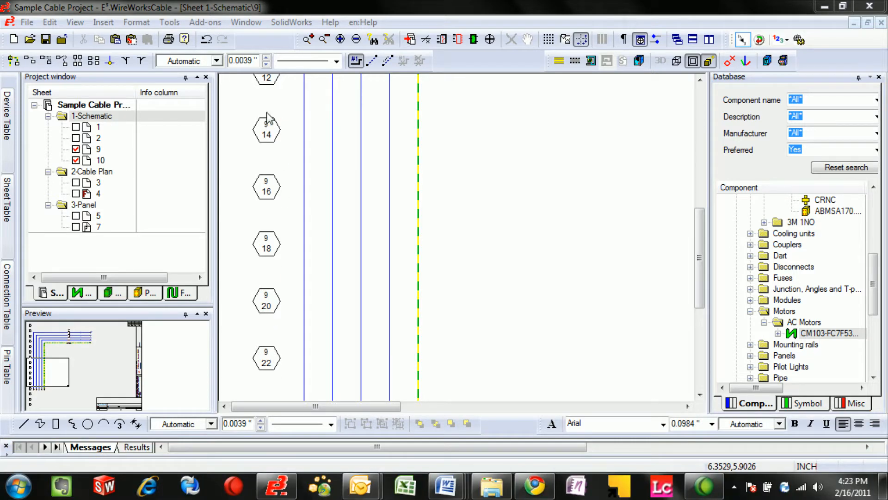
{"action": "mouse_move", "coordinate": [709, 342]}
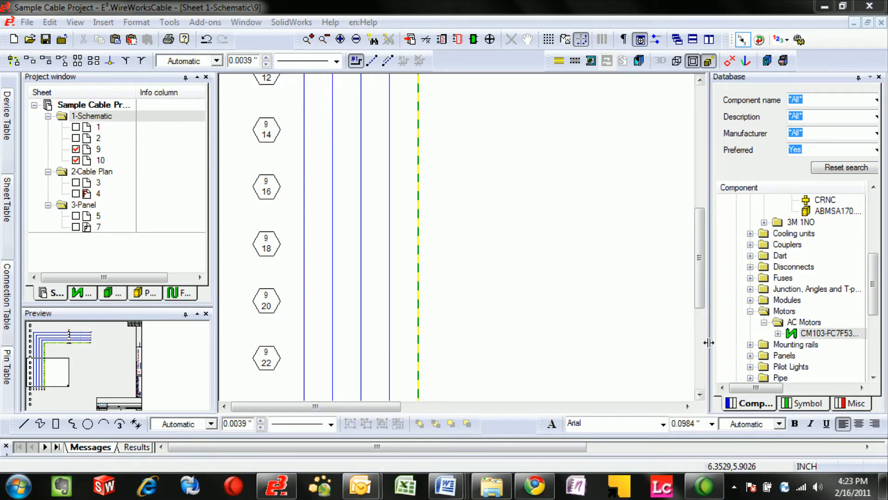
- Select the CM103-FC7F536APHCA AC motor under Motors > AC Motors in the database
{"action": "left_click", "coordinate": [829, 333]}
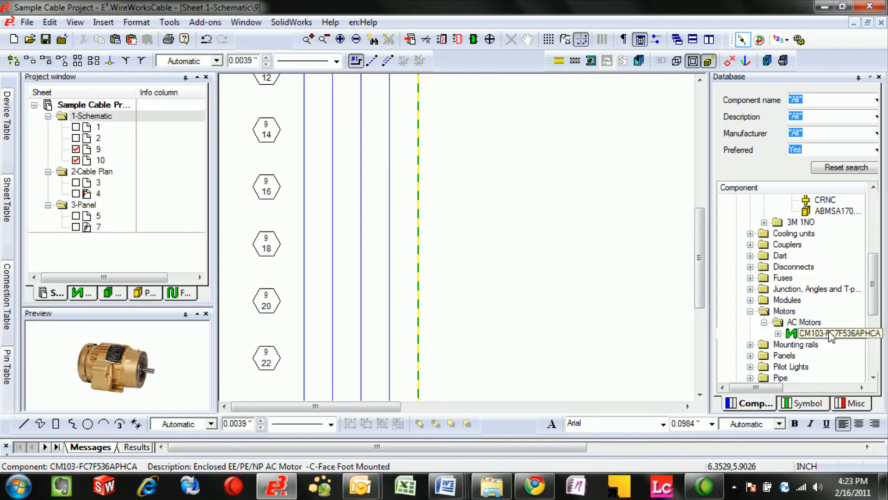
- Place the AC motor symbol on sheet 9 so it gets an automatic M device tag
{"action": "left_click", "coordinate": [548, 277]}
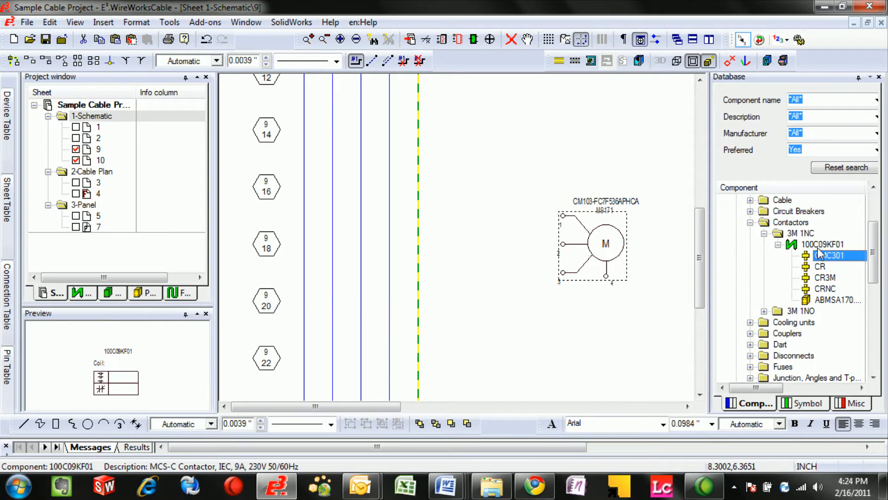
- Select contactor 100C09KF01 and its three-pole CR3M contact symbol in the database
{"action": "left_click", "coordinate": [822, 245]}
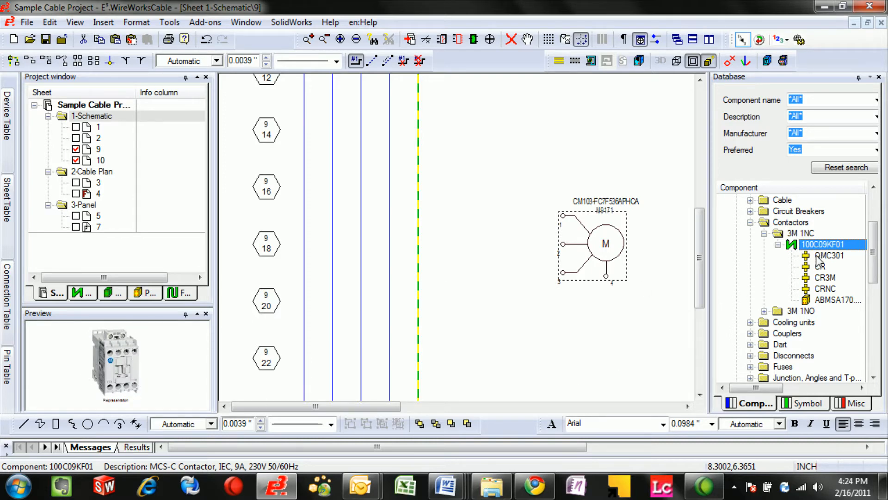
{"action": "left_click", "coordinate": [820, 267]}
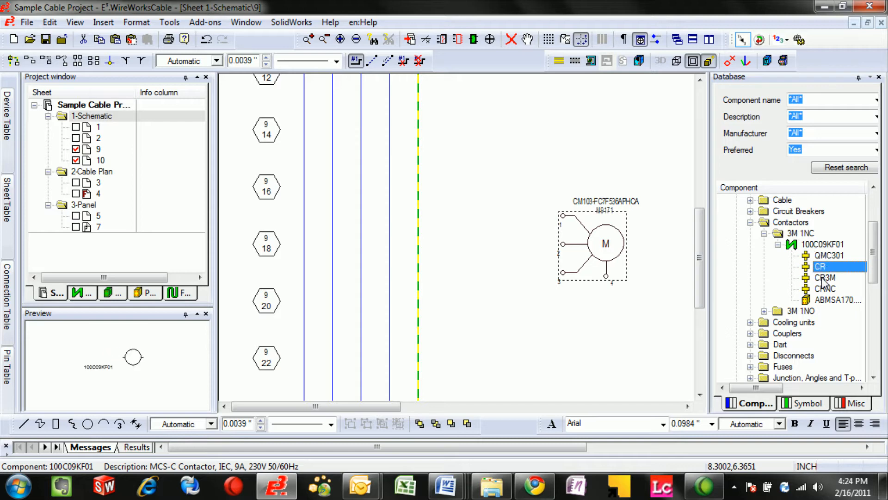
{"action": "left_click", "coordinate": [826, 288]}
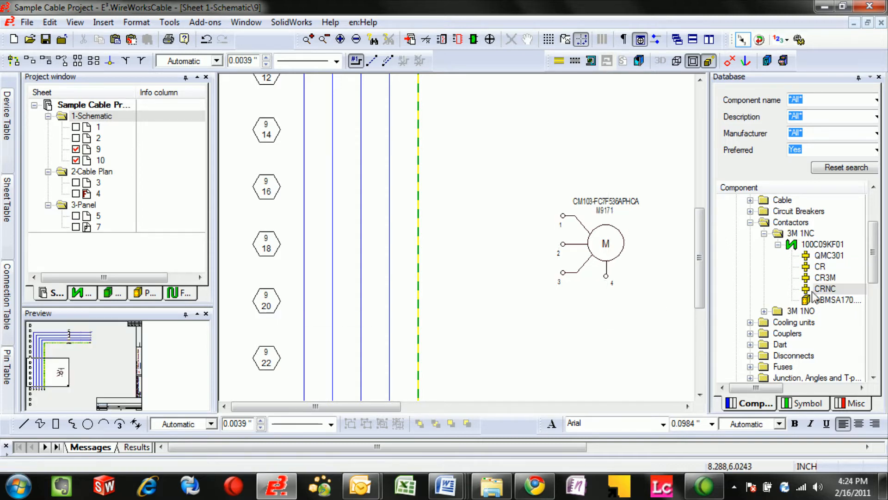
{"action": "left_click", "coordinate": [827, 278]}
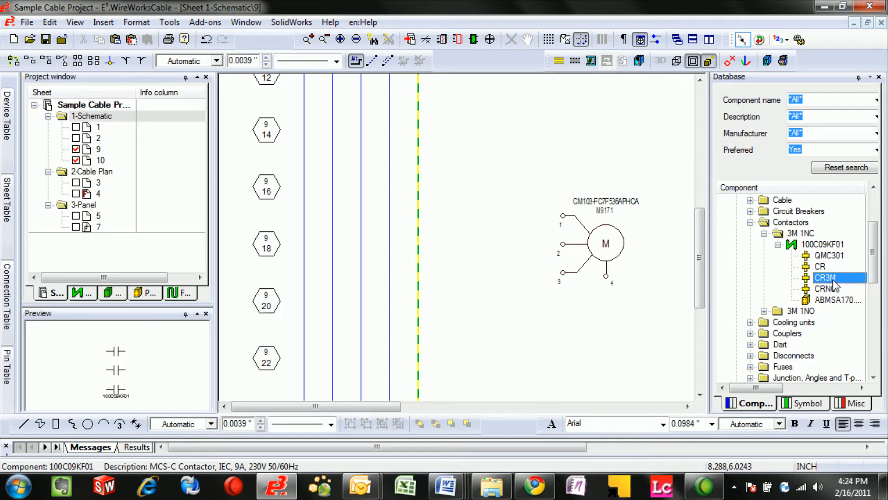
- Place the CR3M contacts left of the motor, auto-tagged K921
{"action": "left_click", "coordinate": [472, 223]}
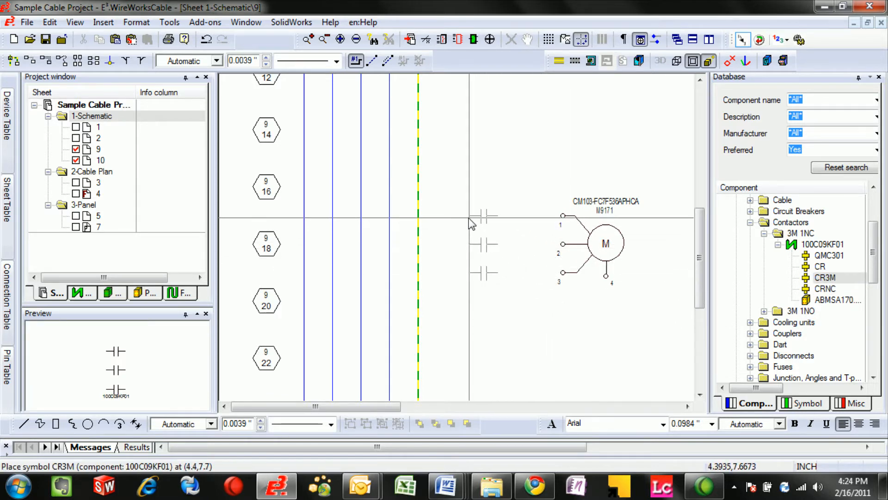
{"action": "left_click", "coordinate": [475, 218]}
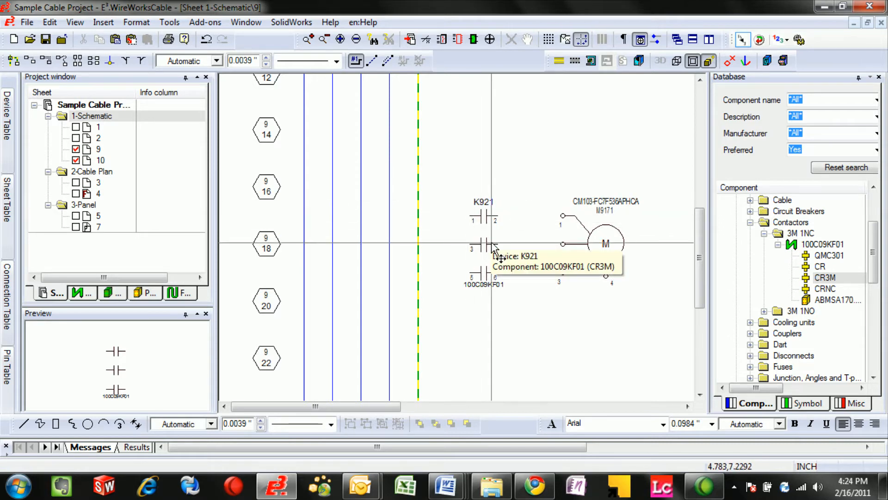
{"action": "mouse_move", "coordinate": [490, 245]}
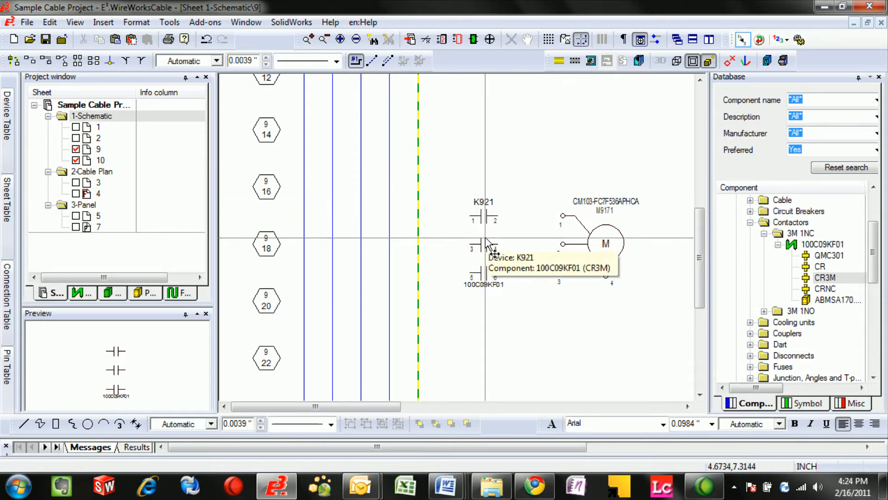
{"action": "mouse_move", "coordinate": [134, 247]}
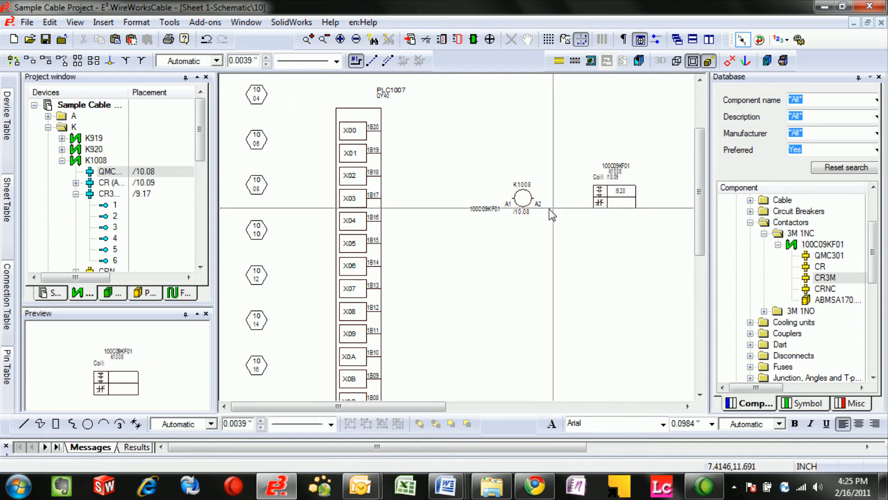
{"action": "mouse_move", "coordinate": [598, 202]}
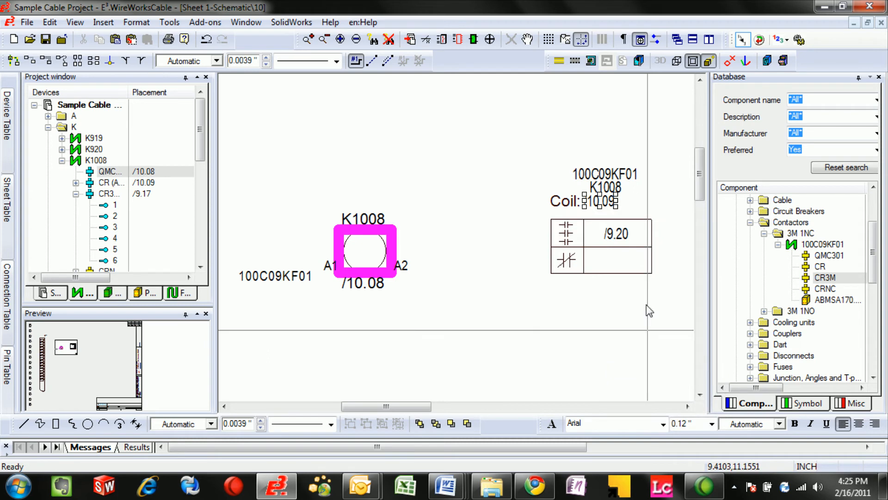
- Jump from the contact cross-reference table to the contacts on schematic sheet 9
{"action": "right_click", "coordinate": [615, 233]}
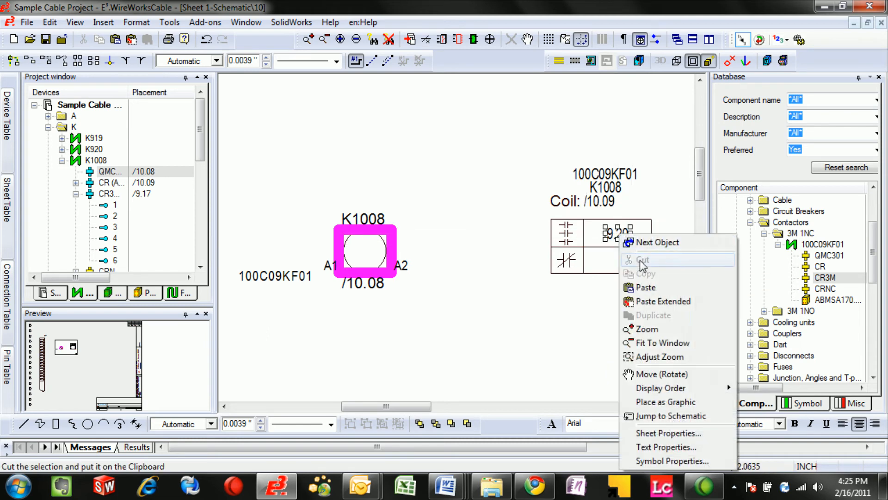
{"action": "left_click", "coordinate": [672, 416]}
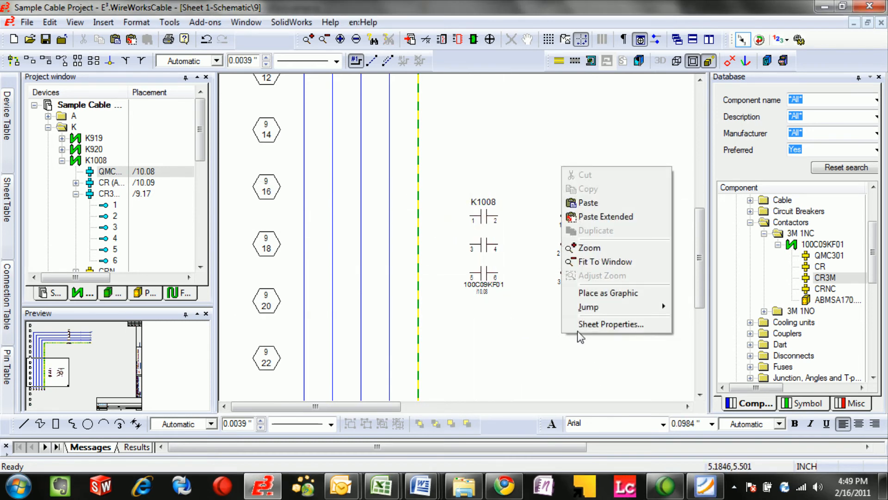
- Rename the sheet to 11 in Sheet Properties so references update to /11
{"action": "left_click", "coordinate": [611, 324]}
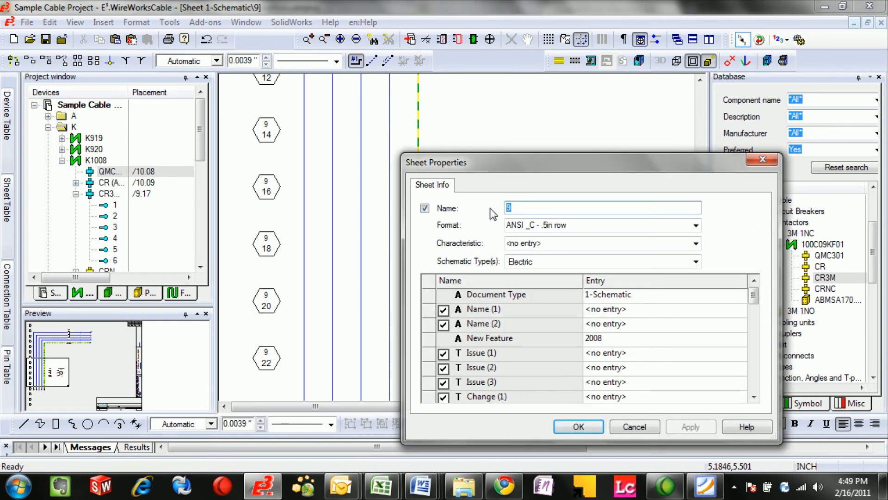
{"action": "type", "text": "11"}
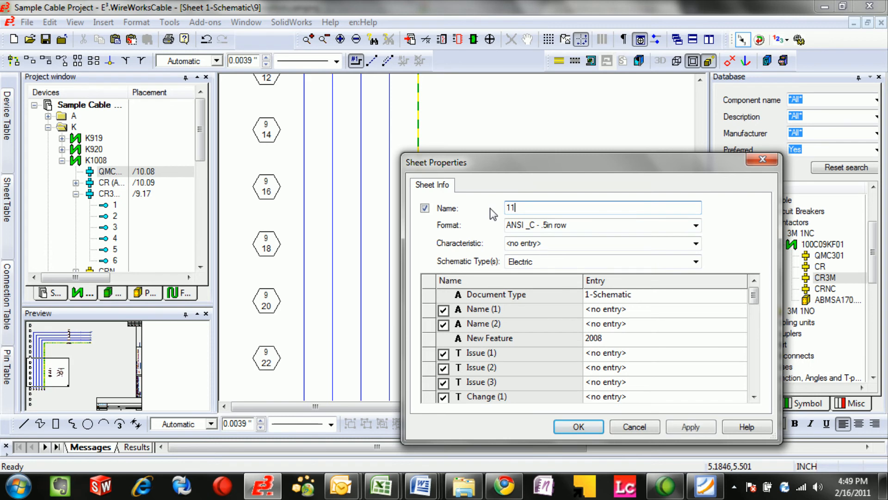
{"action": "left_click", "coordinate": [578, 427]}
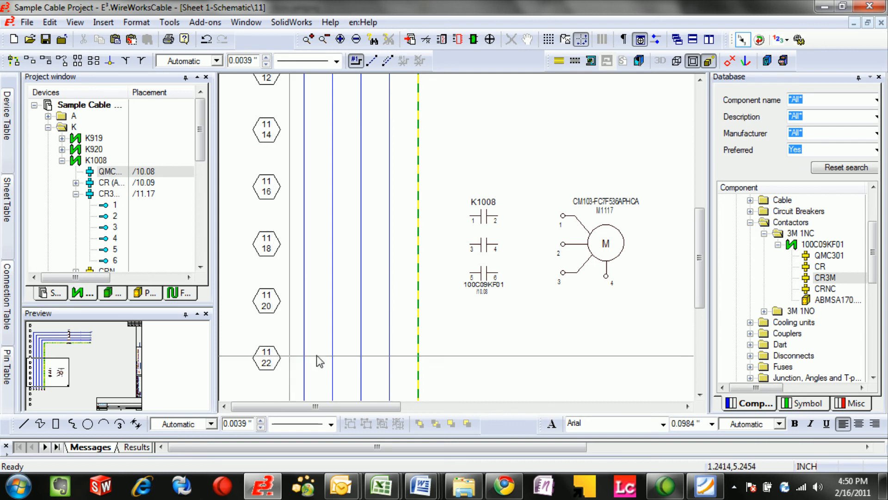
{"action": "mouse_move", "coordinate": [598, 215]}
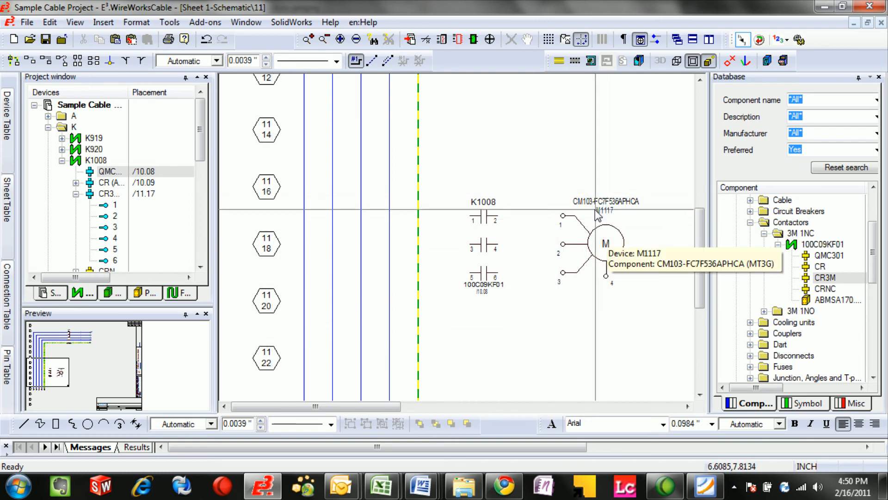
{"action": "mouse_move", "coordinate": [608, 246]}
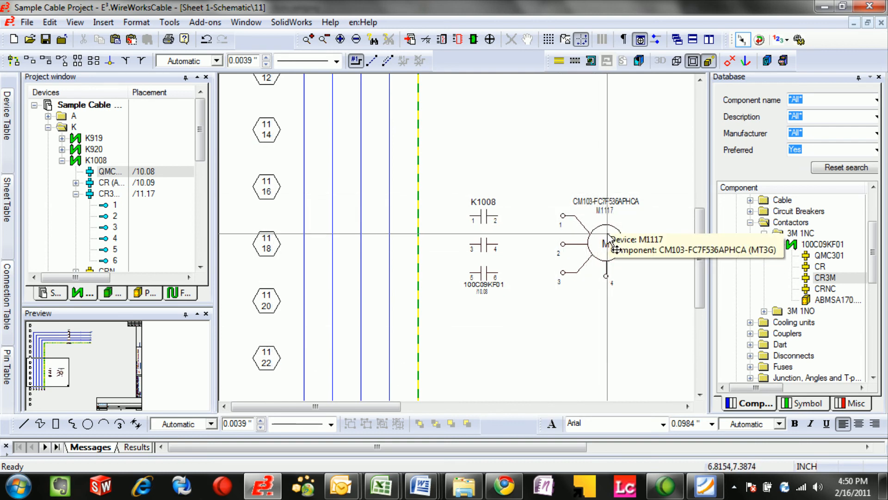